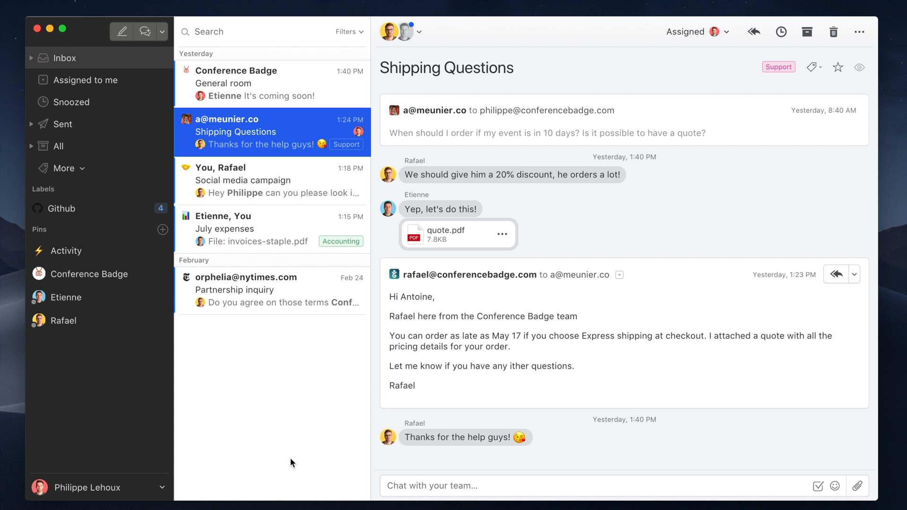
pyautogui.moveTo(134, 489)
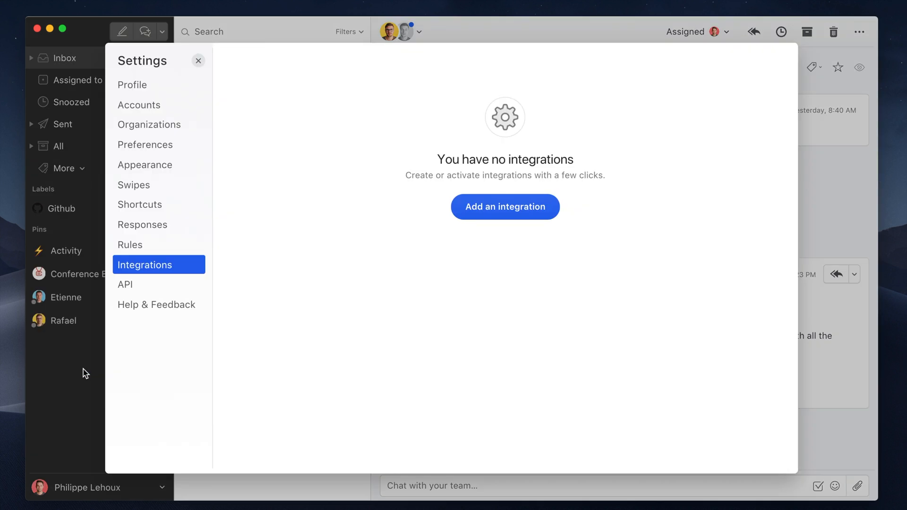
# Step: Add Pipedrive as a new personal integration from the integrations list
pyautogui.click(504, 207)
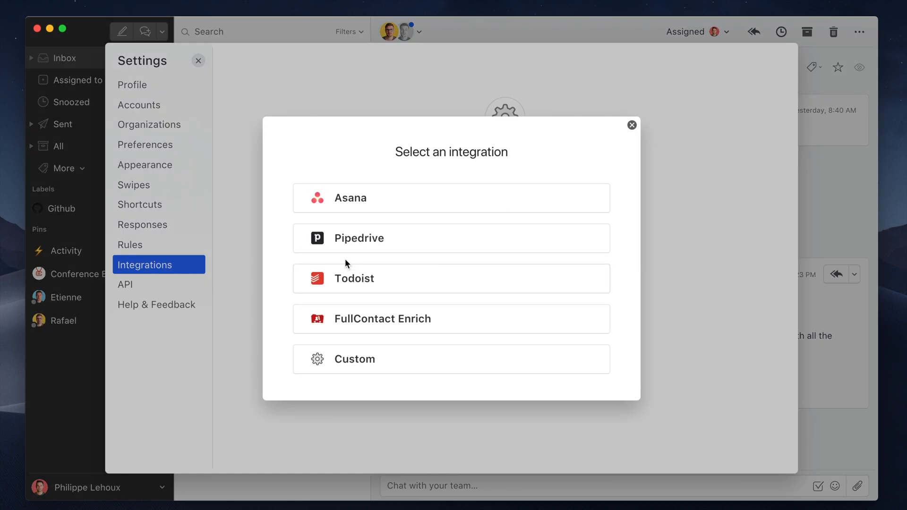
pyautogui.click(450, 237)
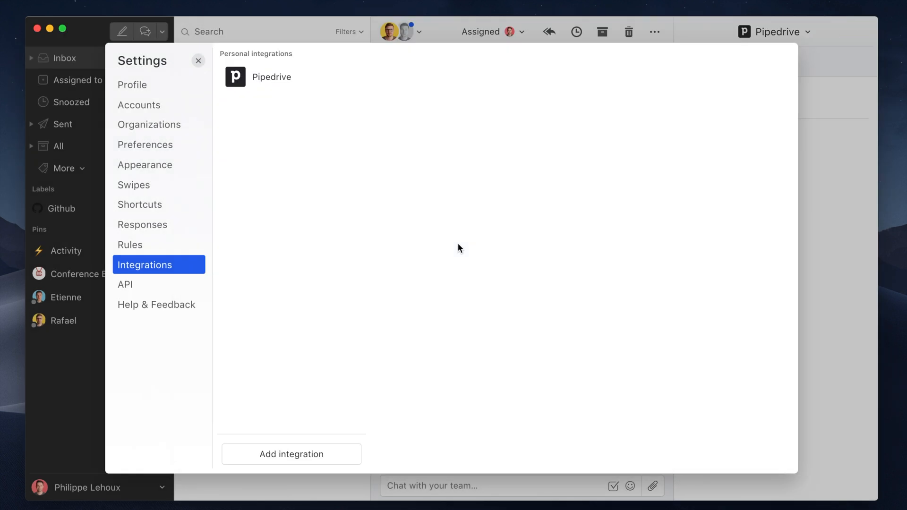
# Step: Review sharing the Pipedrive integration with the Conference Badge organization, then dismiss without saving
pyautogui.click(270, 77)
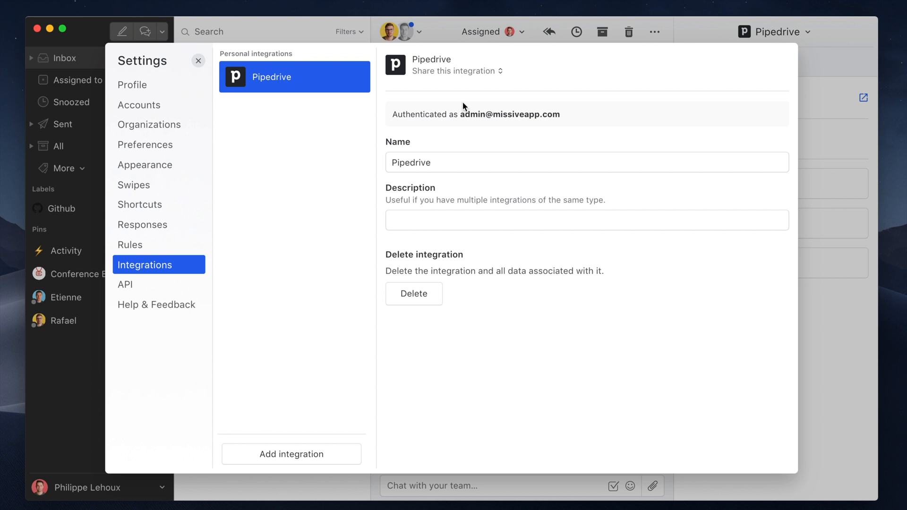
pyautogui.moveTo(451, 88)
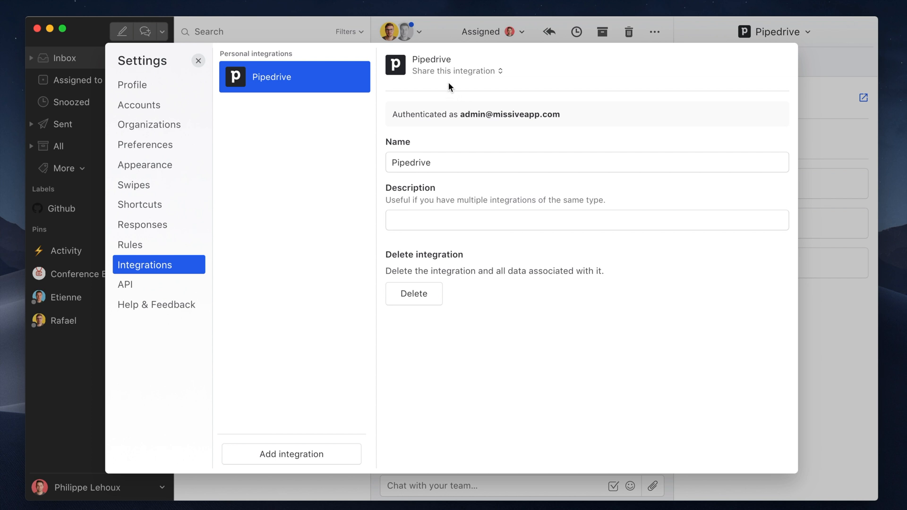
pyautogui.click(456, 70)
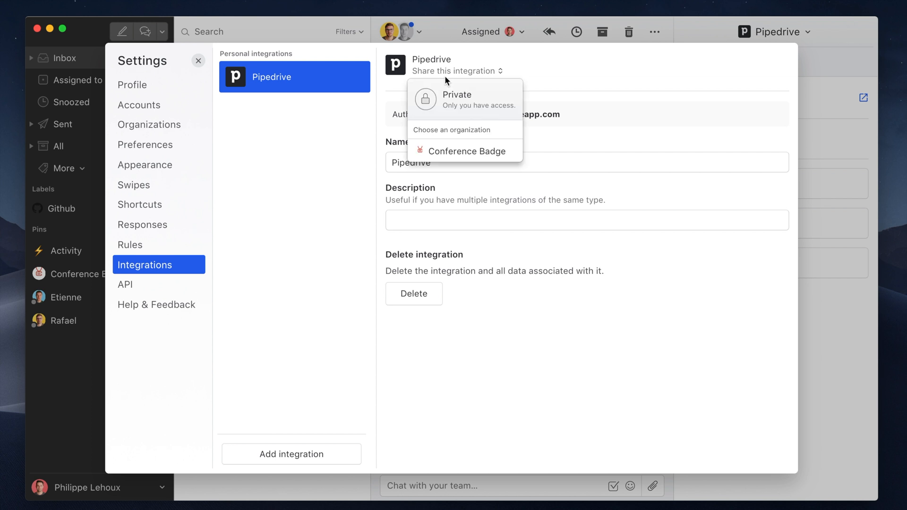
pyautogui.click(469, 152)
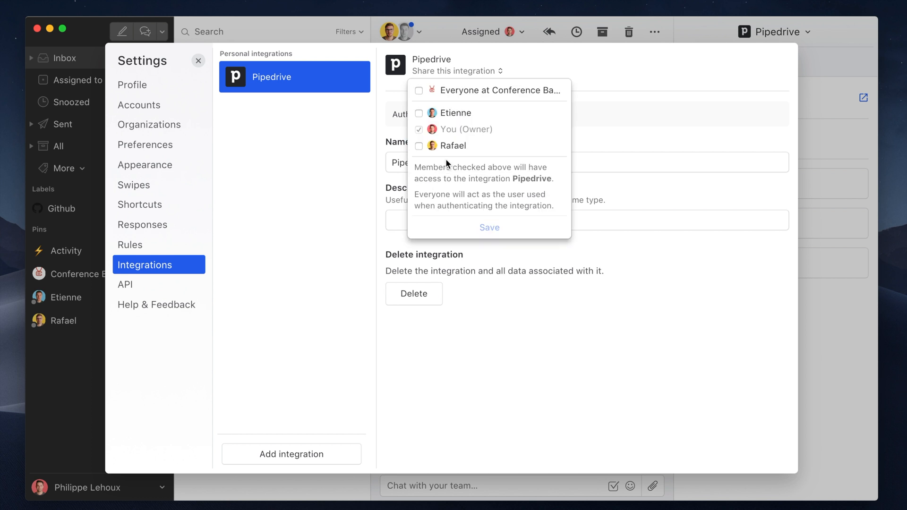
pyautogui.click(608, 153)
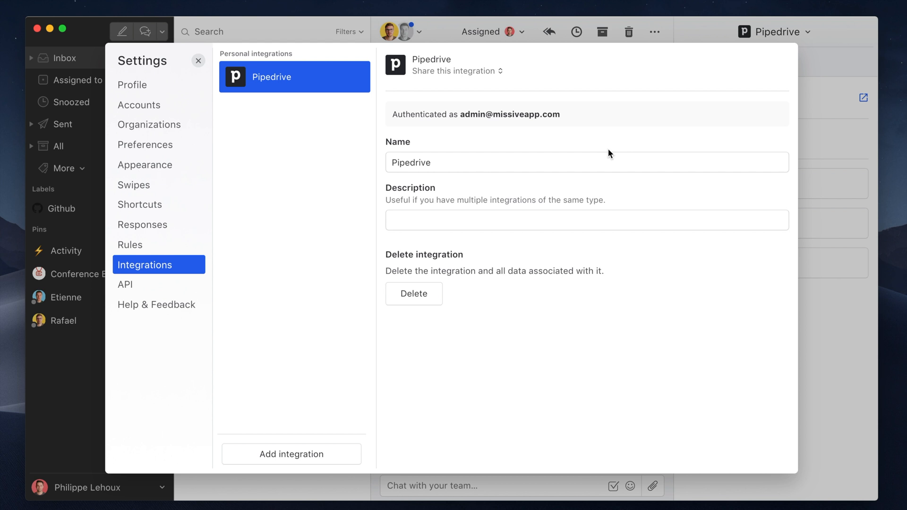
pyautogui.moveTo(538, 123)
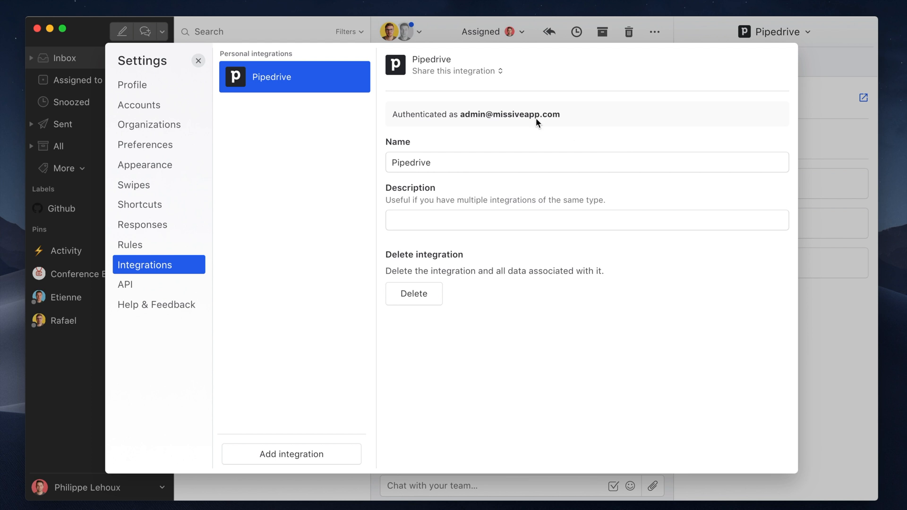
# Step: Check the sharing choices once more and return to the conversation with the Pipedrive sidebar
pyautogui.click(456, 70)
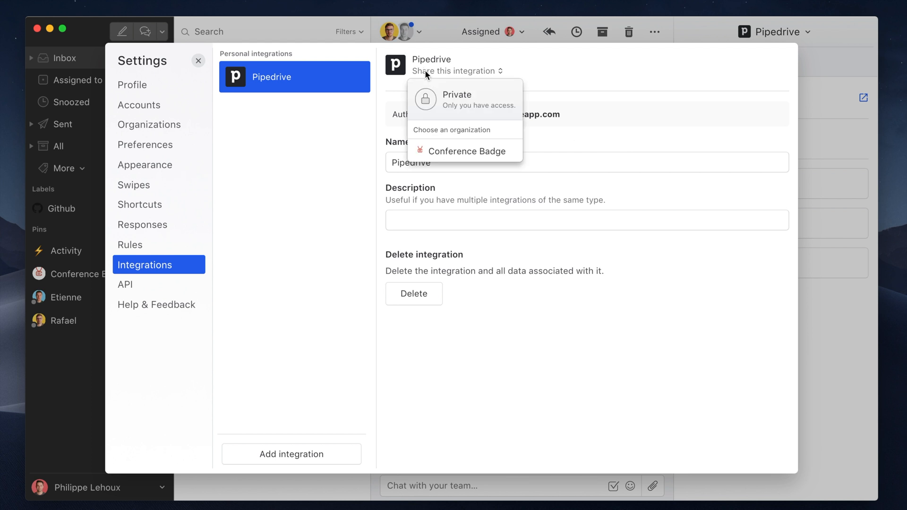
pyautogui.moveTo(429, 98)
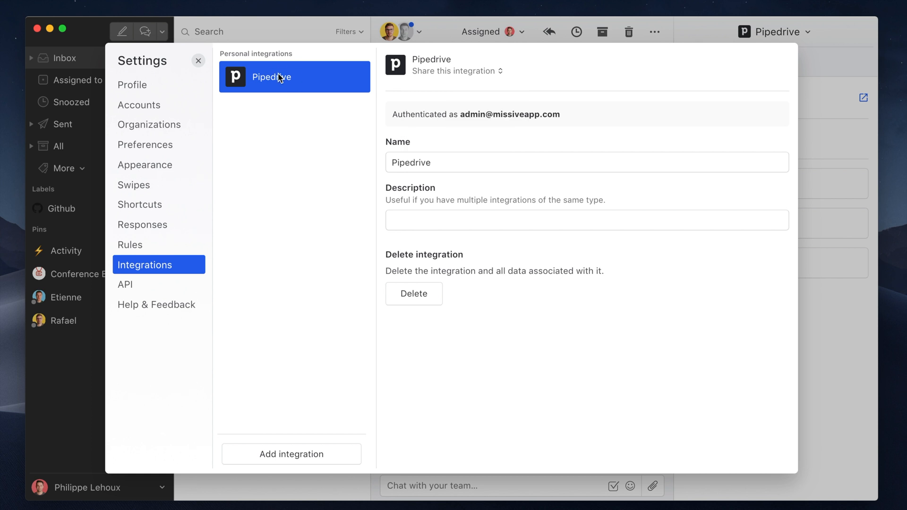
pyautogui.moveTo(284, 107)
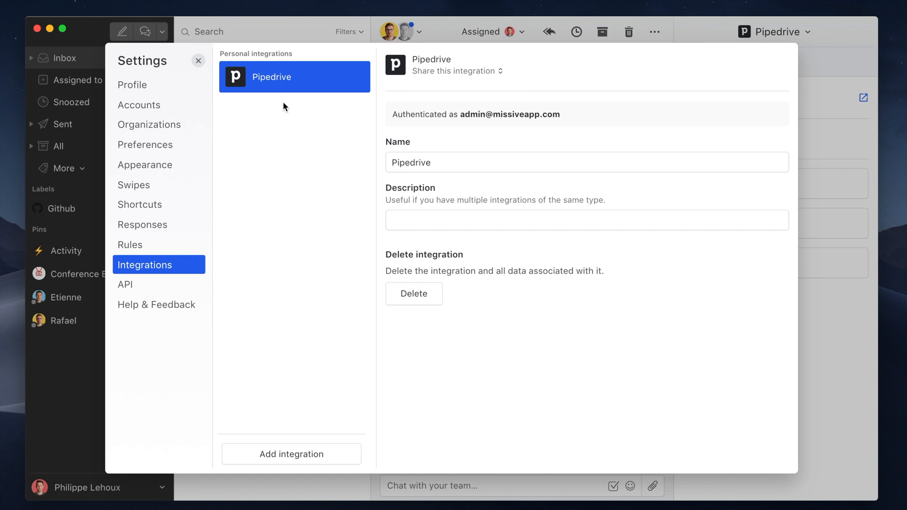
pyautogui.moveTo(358, 90)
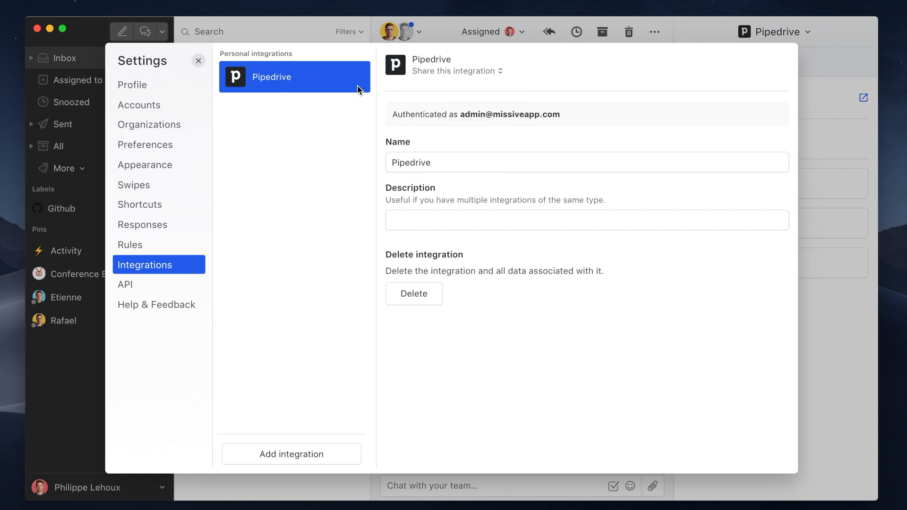
pyautogui.moveTo(803, 62)
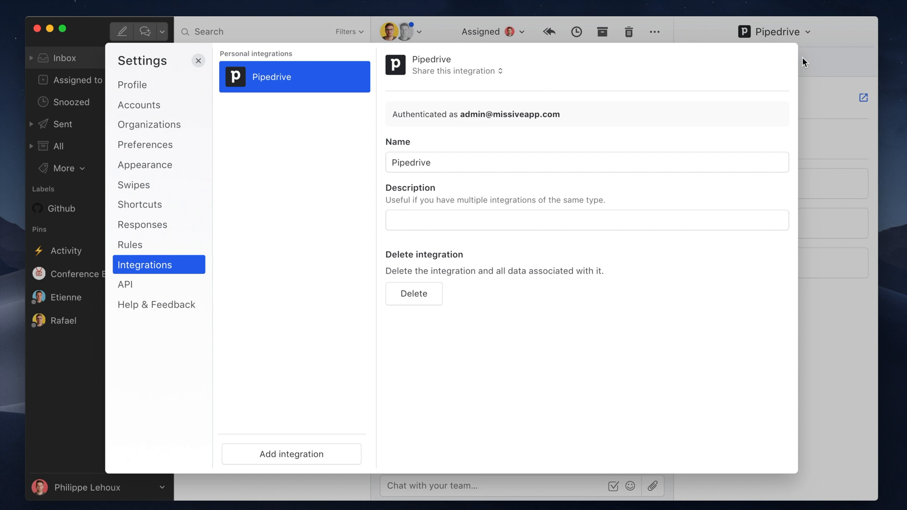
pyautogui.click(198, 60)
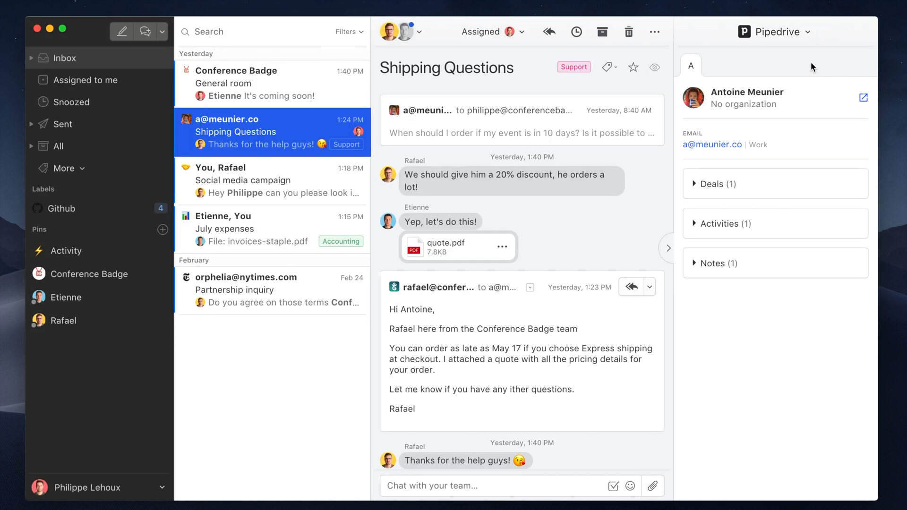
pyautogui.moveTo(482, 132)
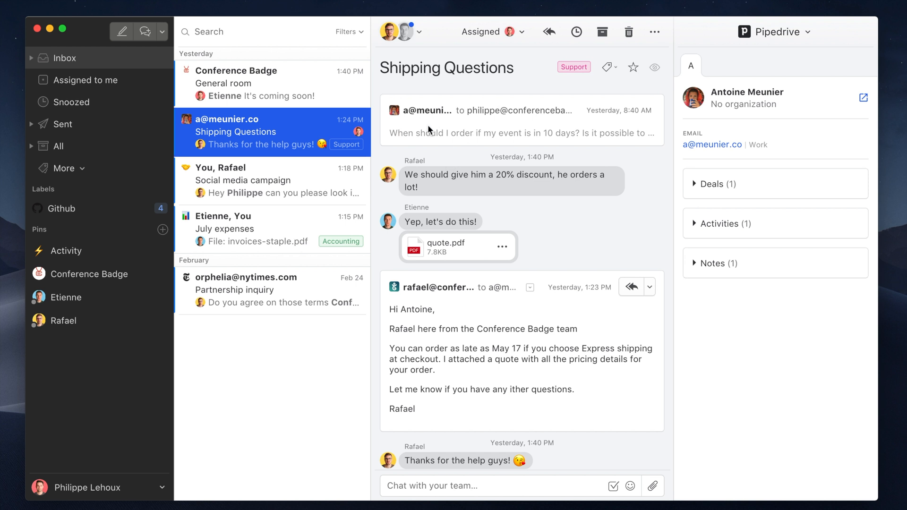
pyautogui.moveTo(804, 141)
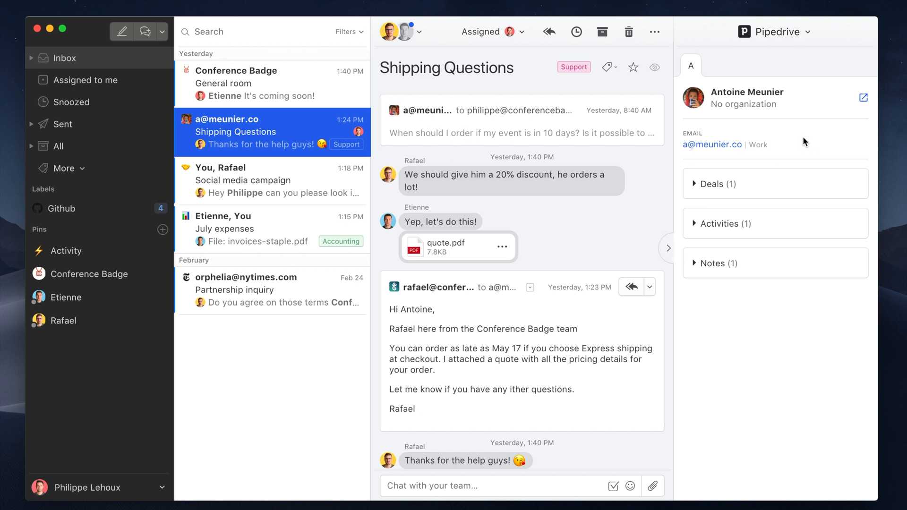
pyautogui.moveTo(726, 123)
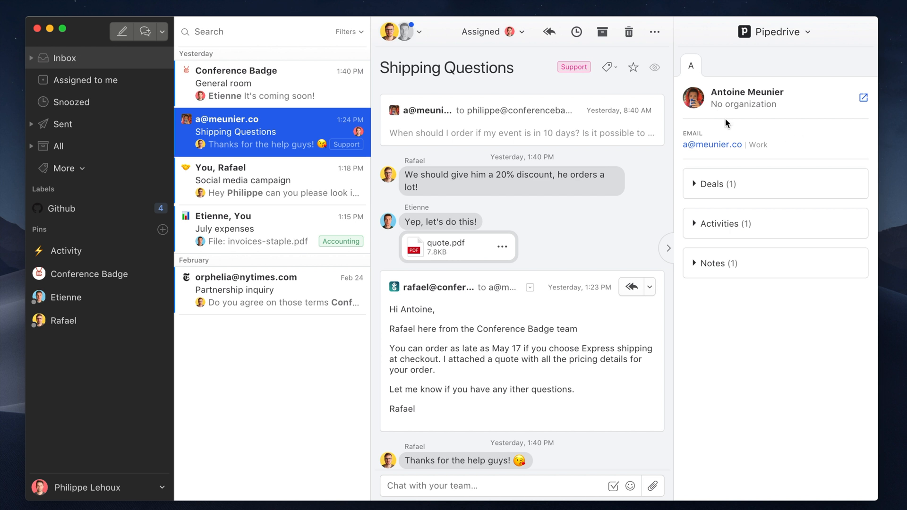
pyautogui.moveTo(731, 89)
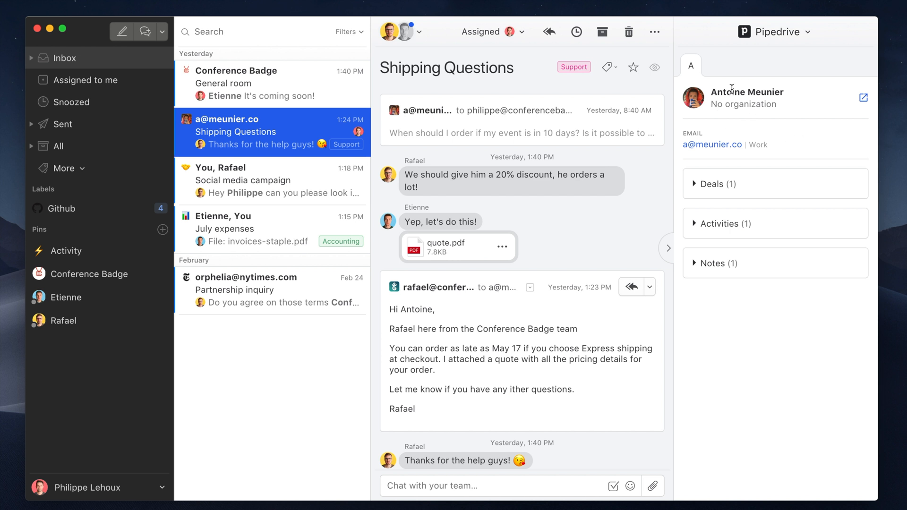
pyautogui.moveTo(753, 109)
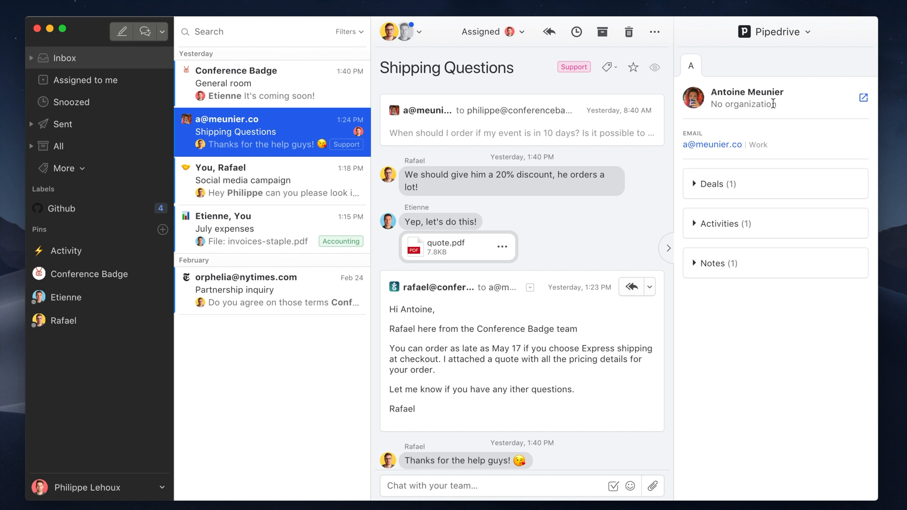
pyautogui.moveTo(704, 191)
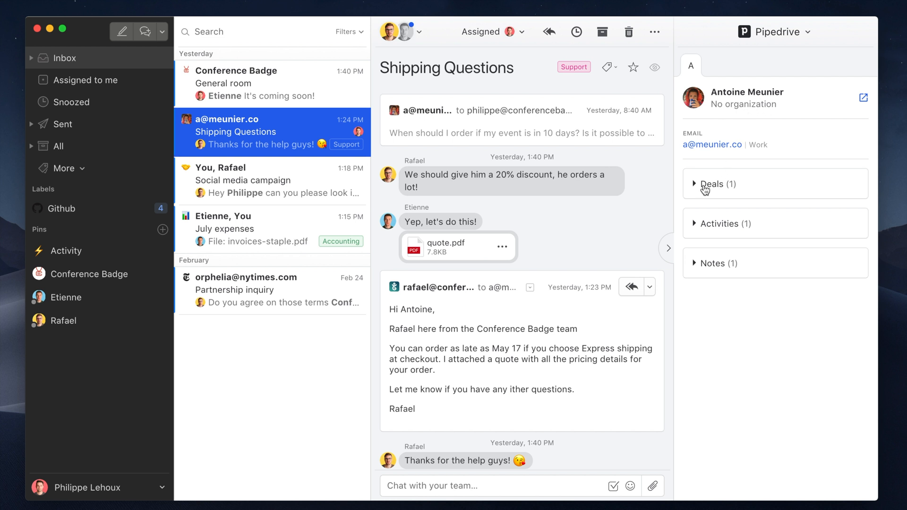
# Step: Expand the contact's Deals and Activities sections in the Pipedrive sidebar
pyautogui.click(716, 184)
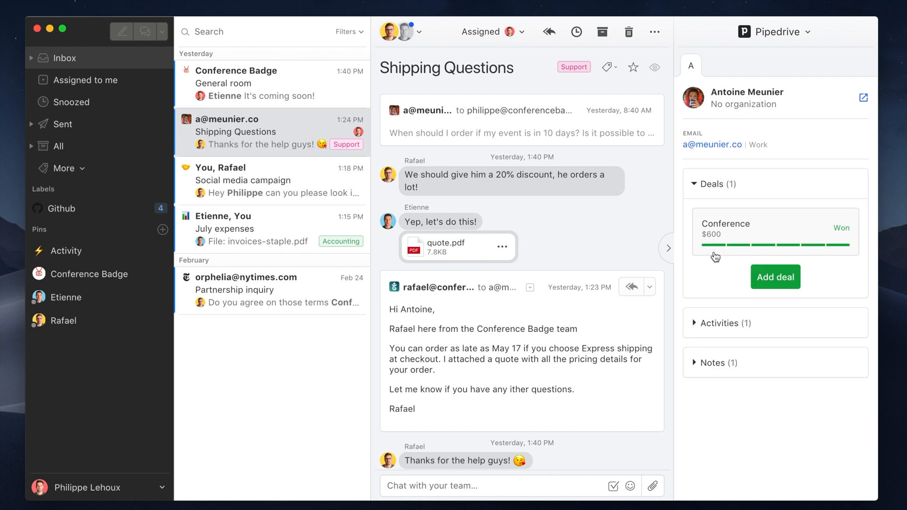
pyautogui.click(722, 322)
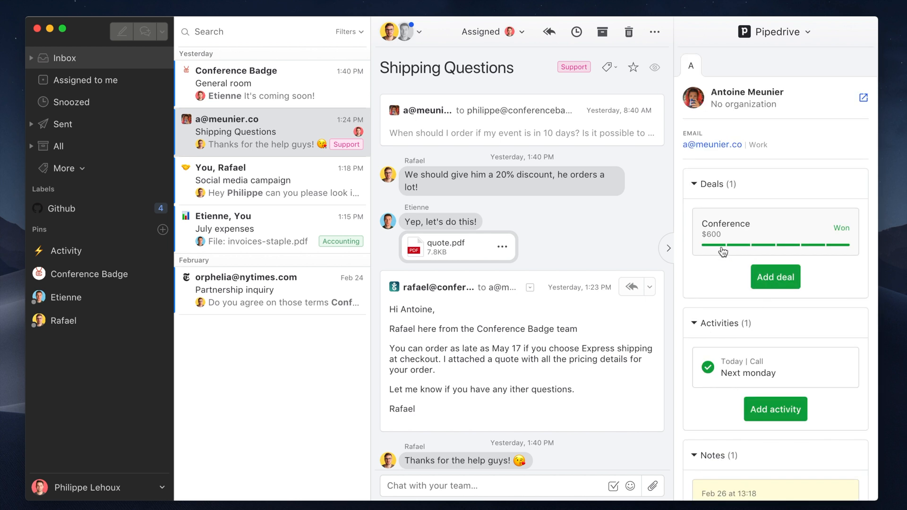
# Step: Change the Conference deal's value to $500 and its stage to Needs Defined
pyautogui.click(752, 232)
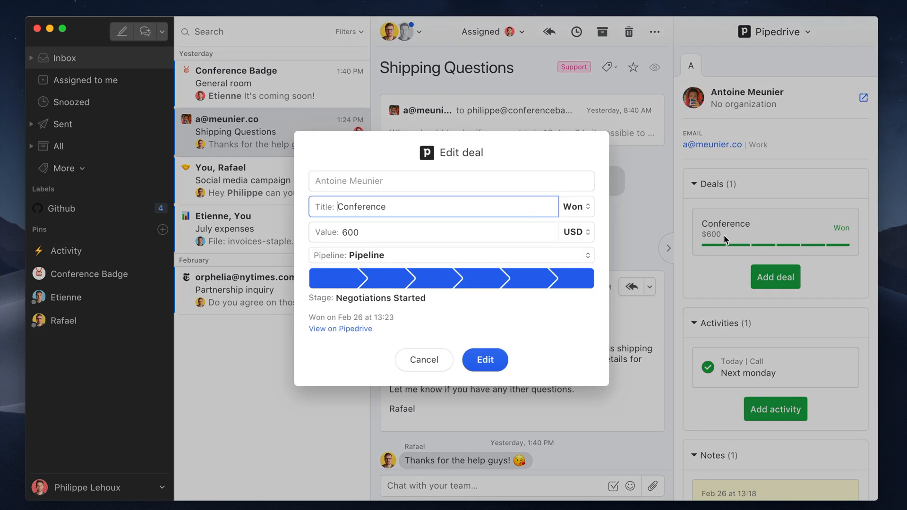
pyautogui.moveTo(618, 278)
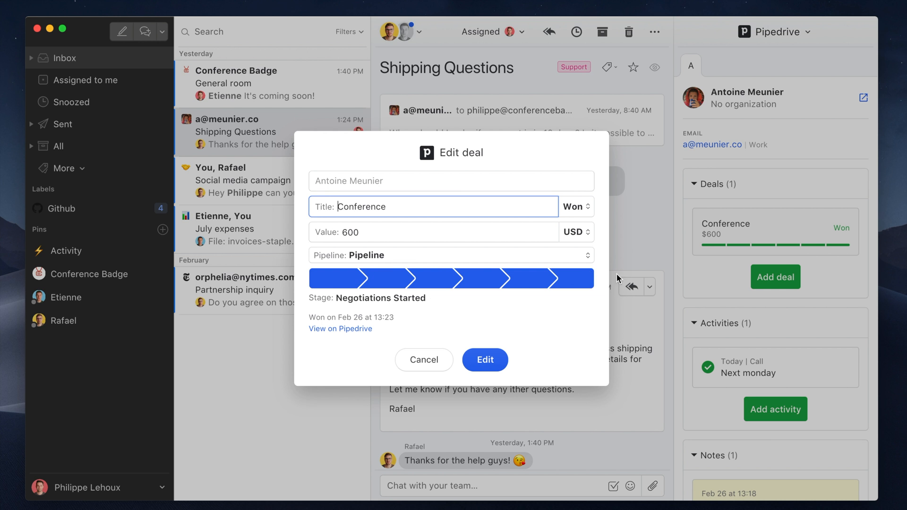
pyautogui.moveTo(511, 287)
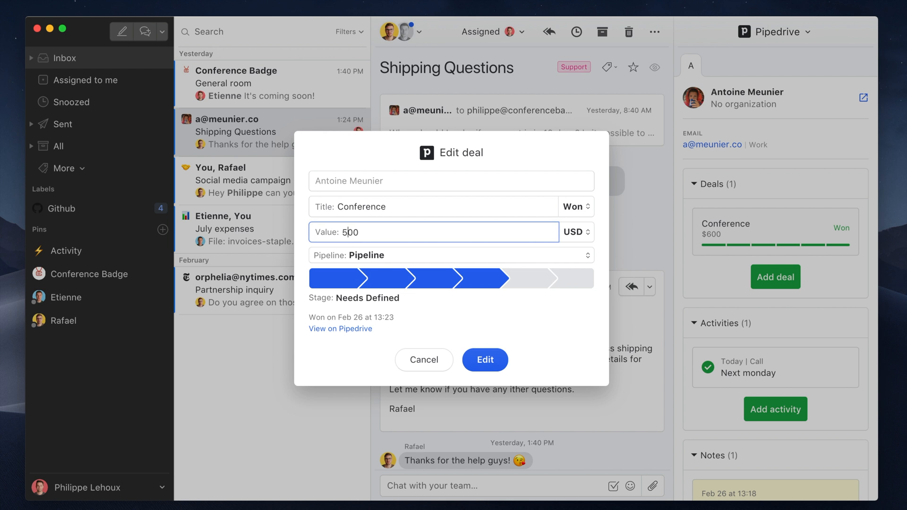
pyautogui.click(484, 359)
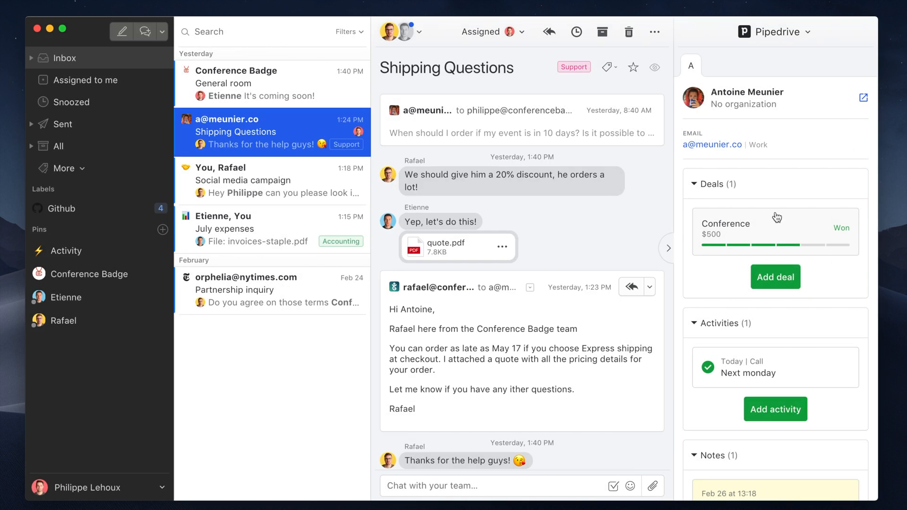
# Step: Mark the Conference deal as Lost and collapse the Deals section
pyautogui.click(775, 229)
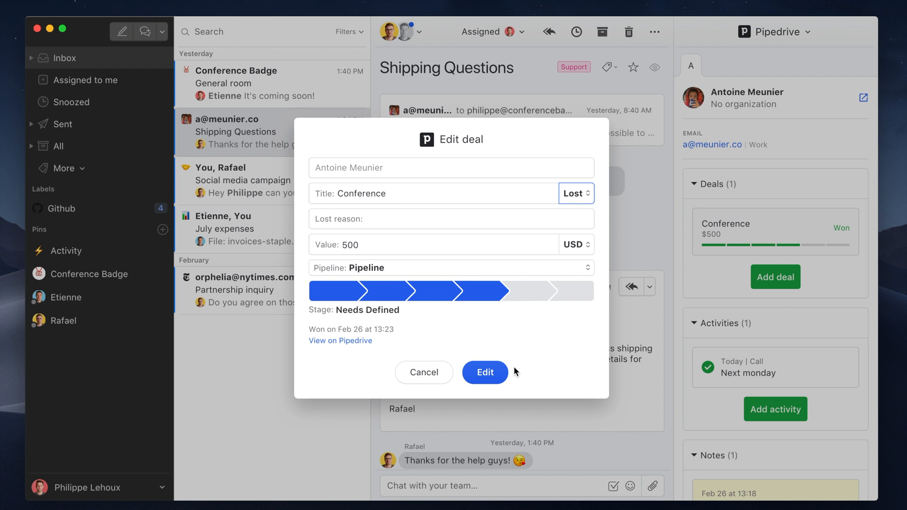
pyautogui.click(484, 372)
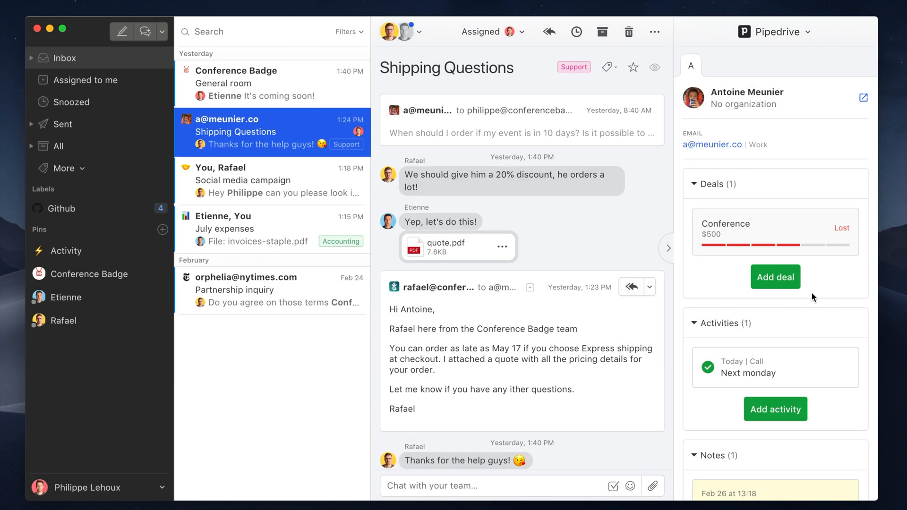
pyautogui.moveTo(747, 228)
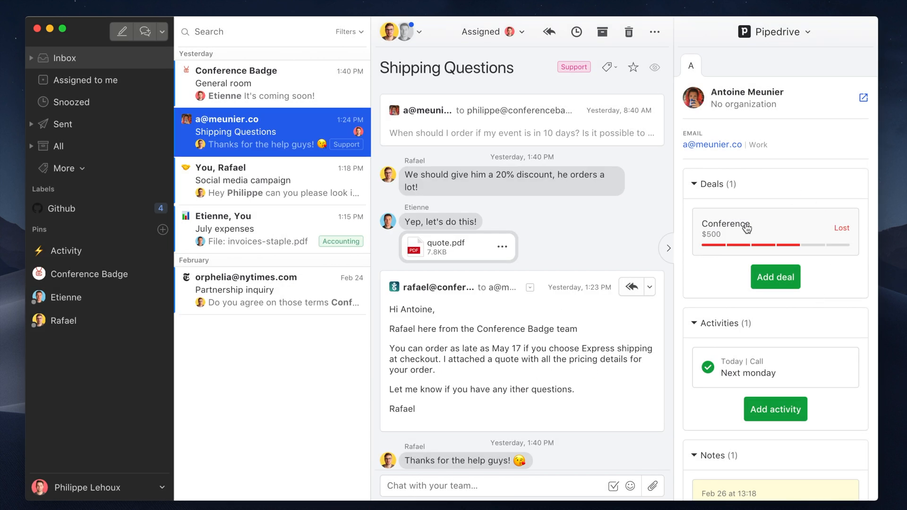
pyautogui.click(703, 183)
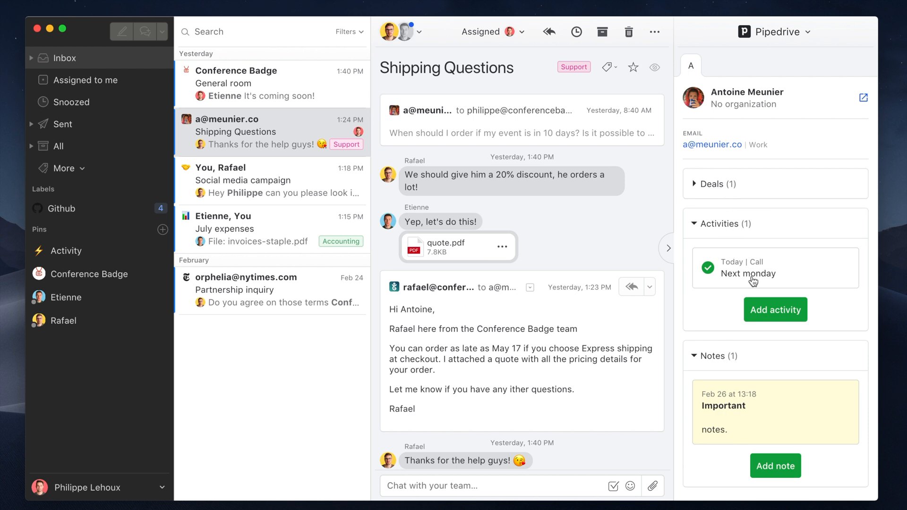
# Step: Start a new activity for the contact, pick its type, then discard it
pyautogui.click(775, 309)
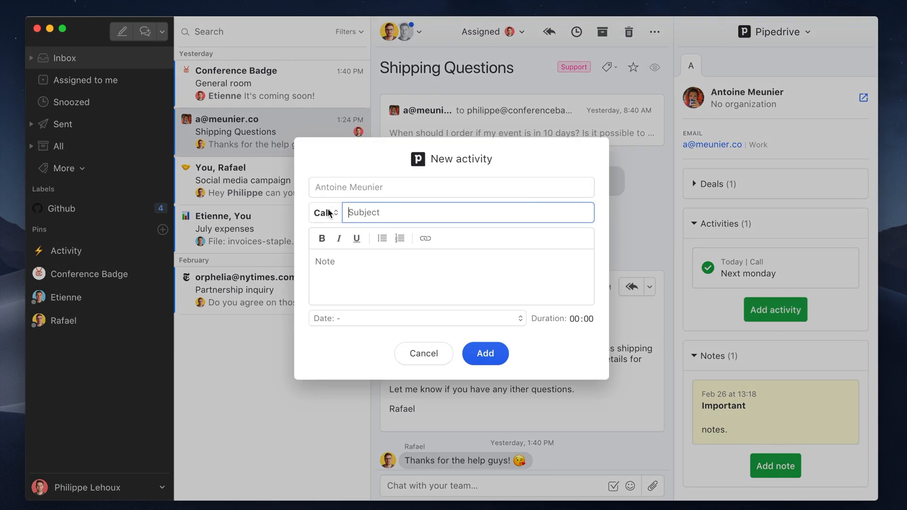
pyautogui.click(325, 212)
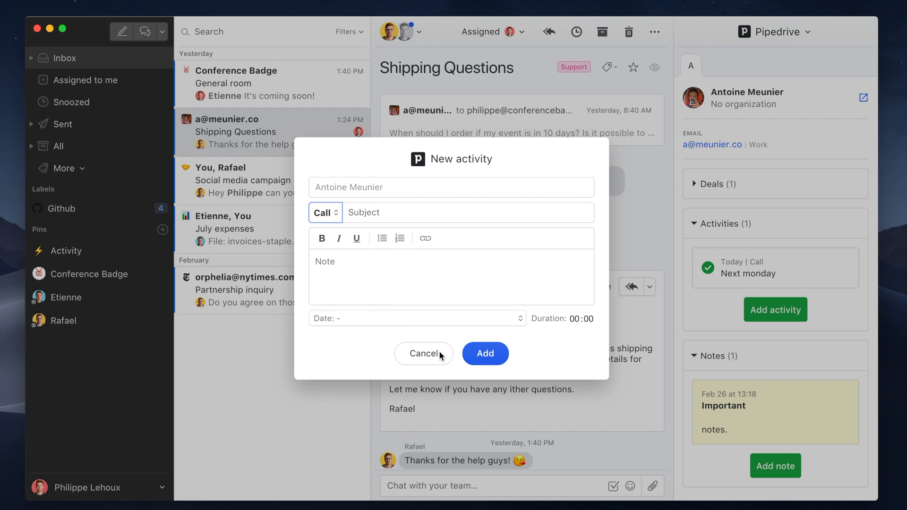
pyautogui.click(774, 268)
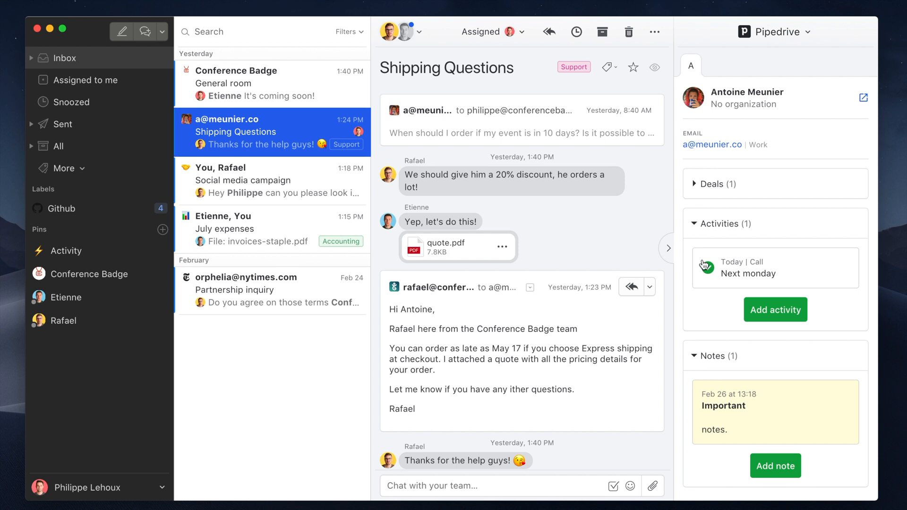
# Step: Mark the Next monday call as not done and leave the Important note unchanged after viewing it
pyautogui.click(706, 266)
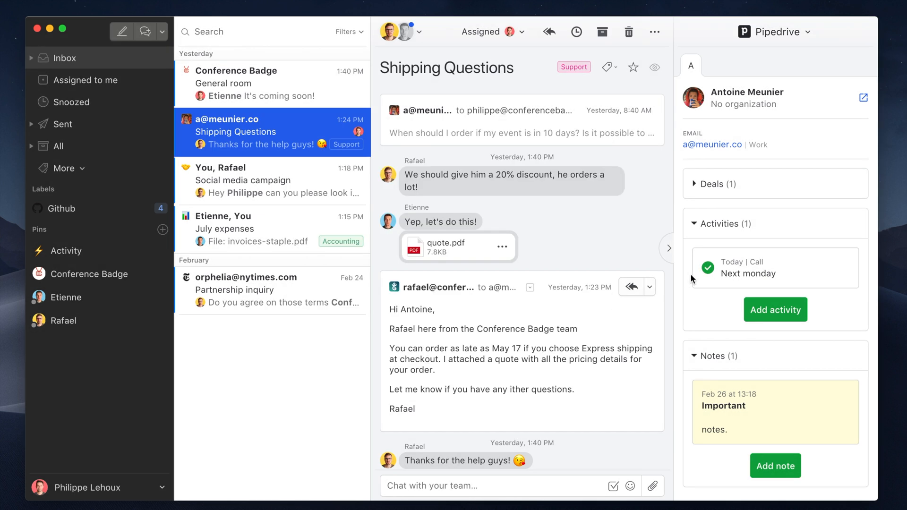
pyautogui.click(708, 267)
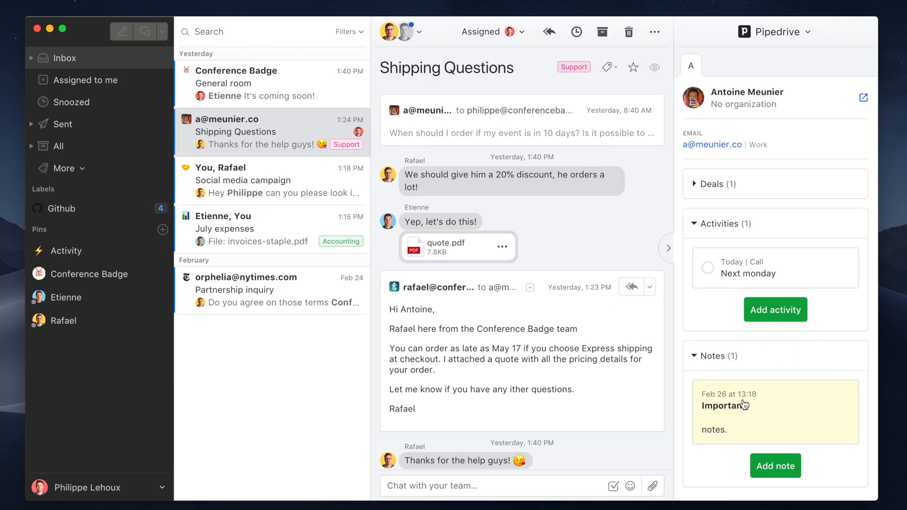
pyautogui.click(740, 404)
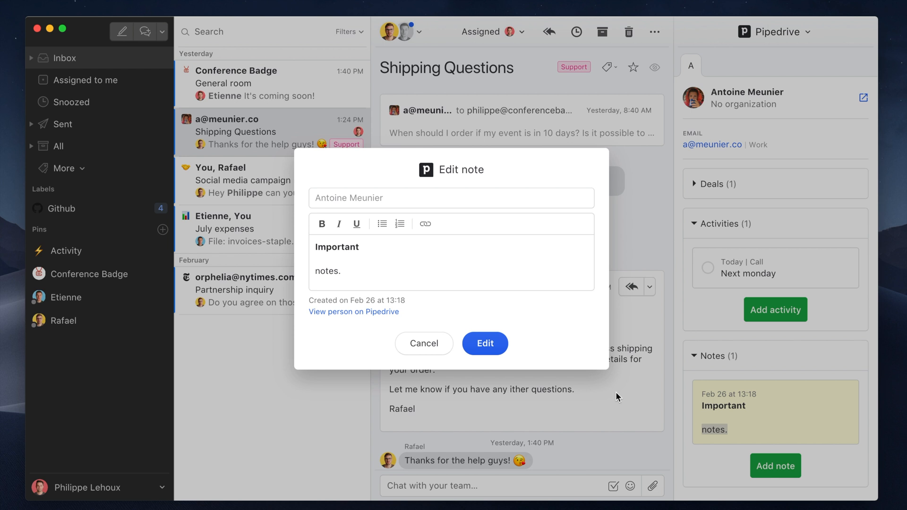
pyautogui.click(423, 343)
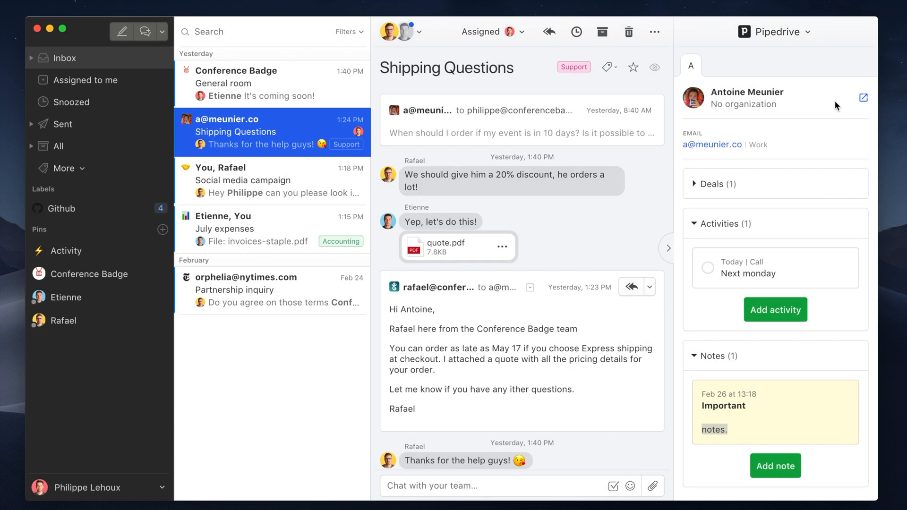